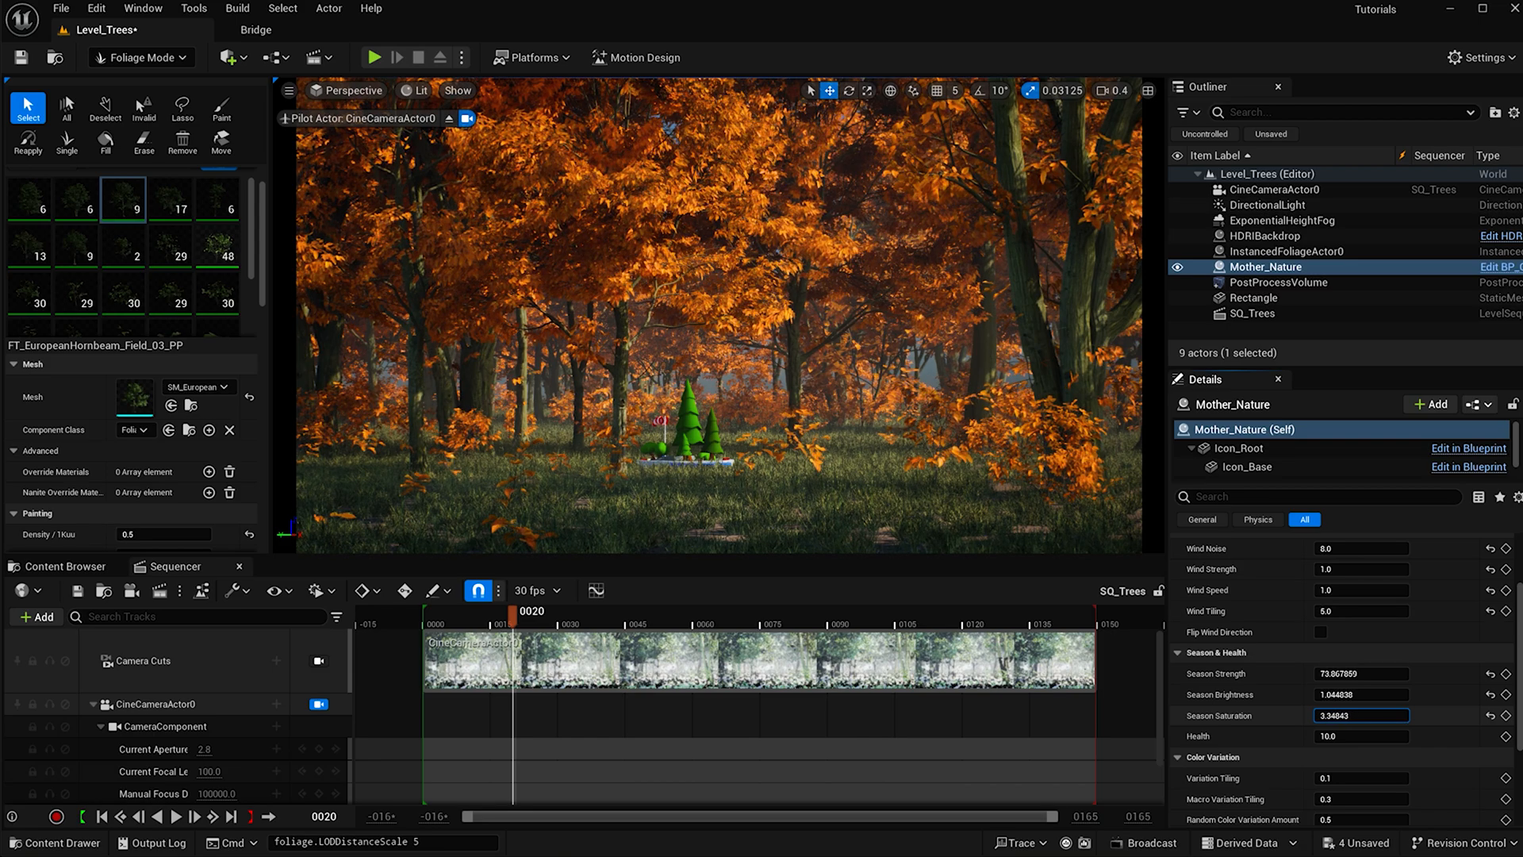
pyautogui.write('0.474084')
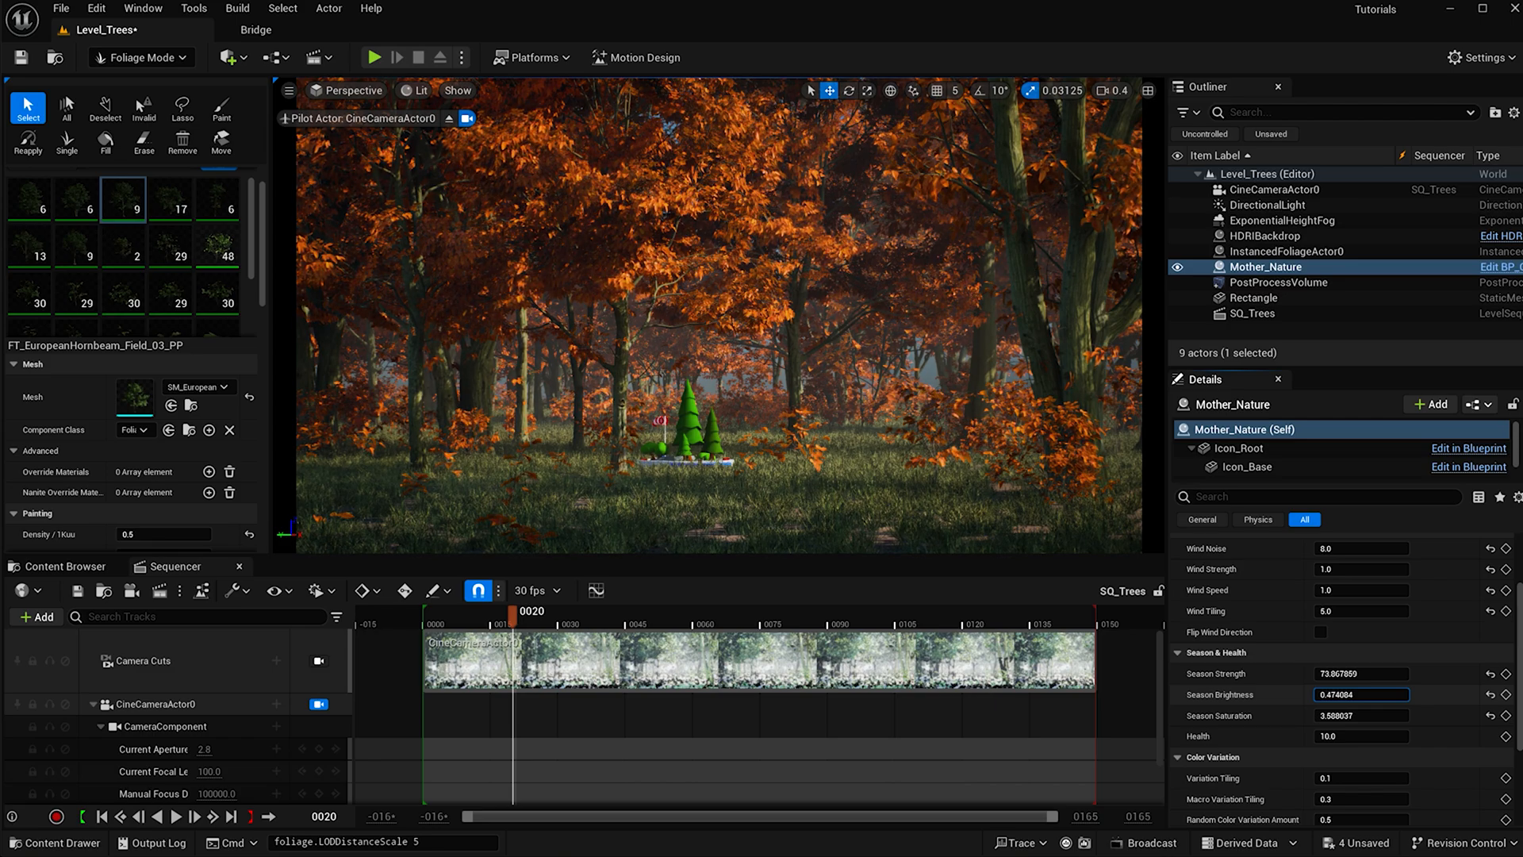